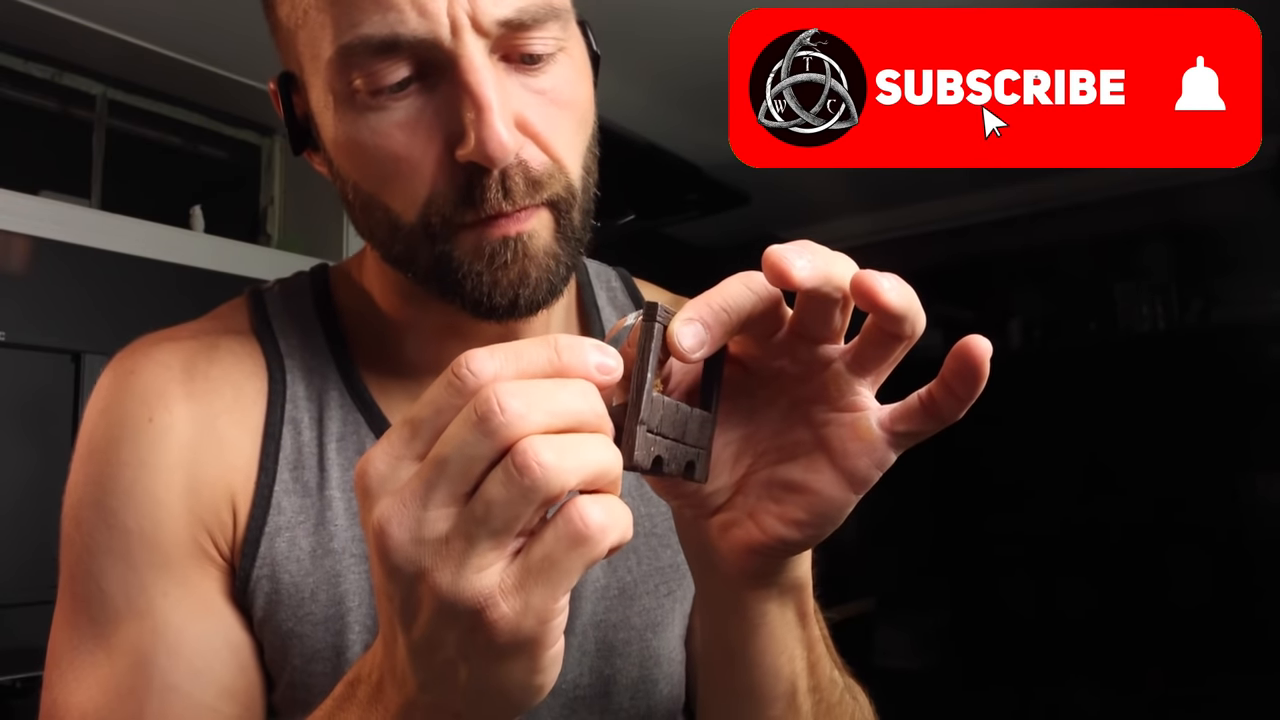
{"action": "left_click", "coordinate": [1000, 88]}
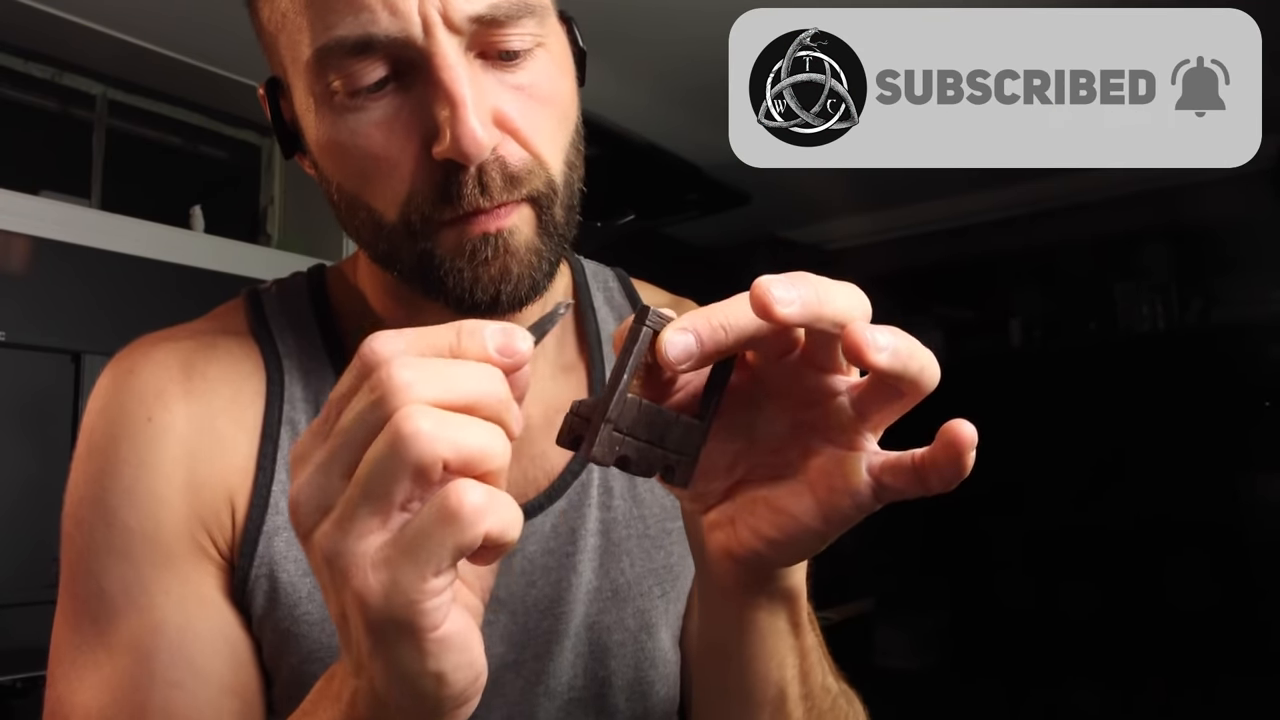